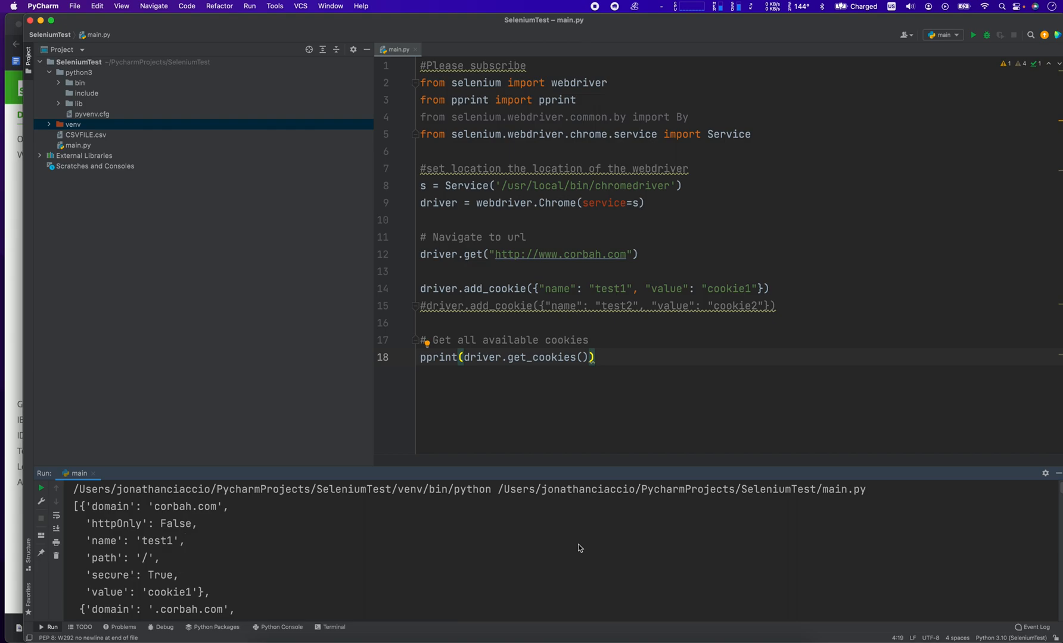
mouse_move(610, 492)
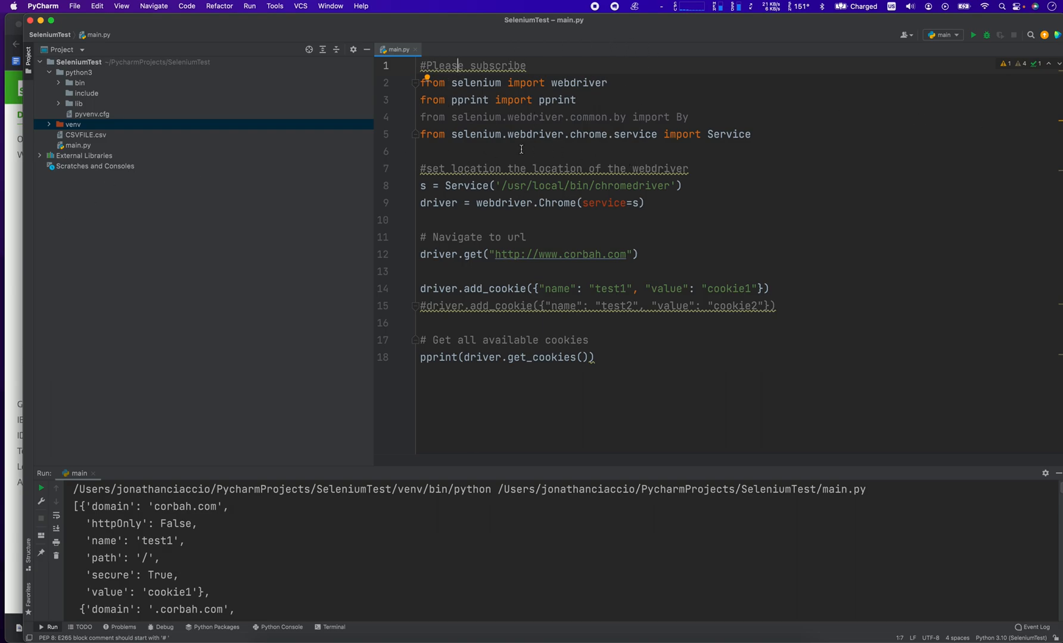
mouse_move(665, 163)
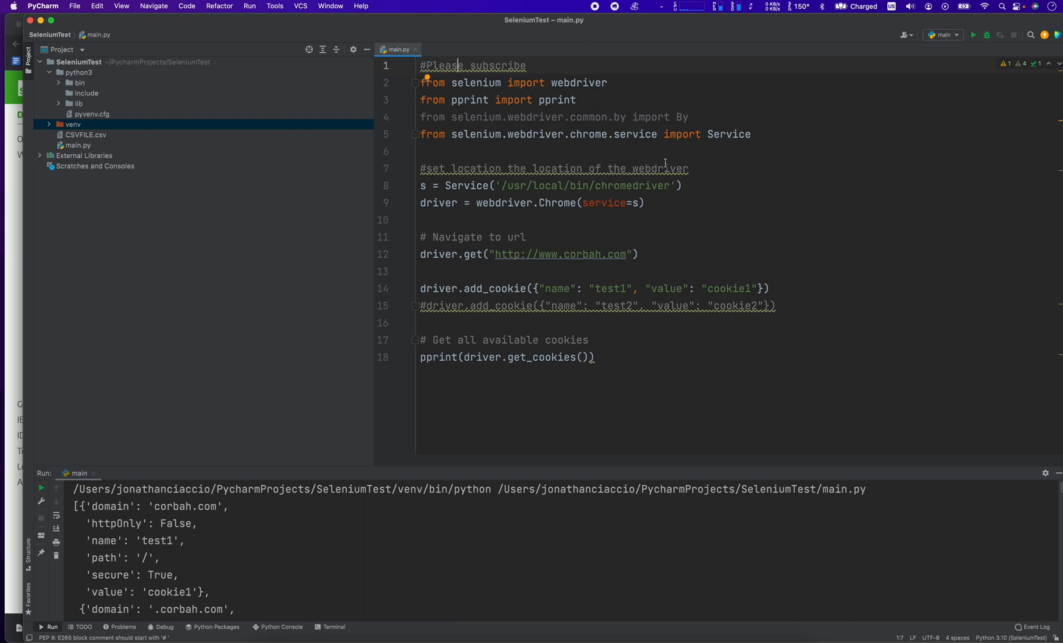
mouse_move(592, 140)
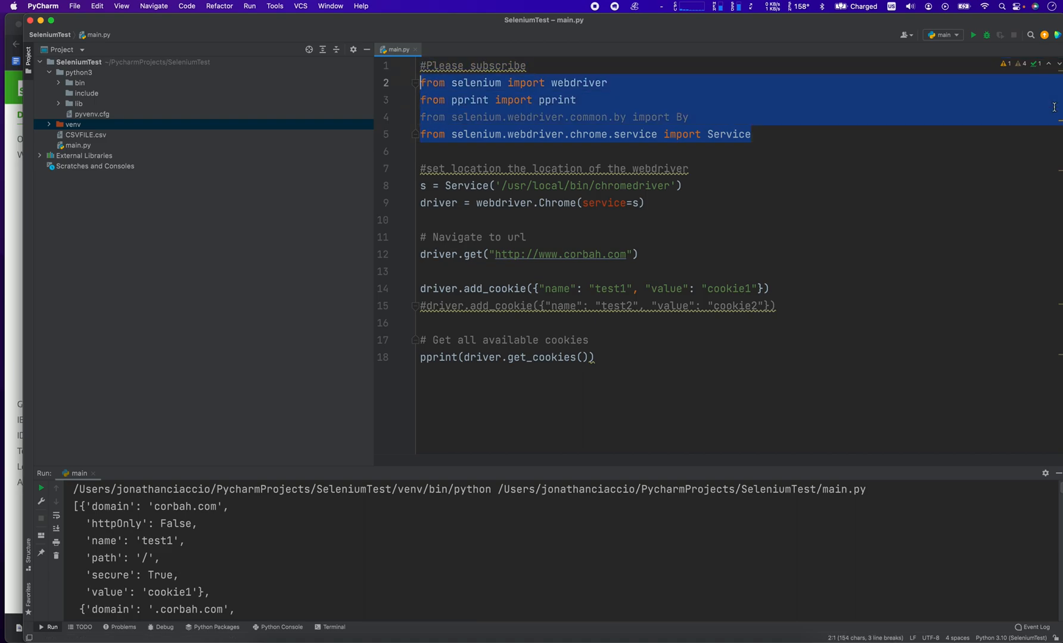
Replace the cookie name test1 with 'Likeandsubscribe' in the add_cookie line
left_click(619, 100)
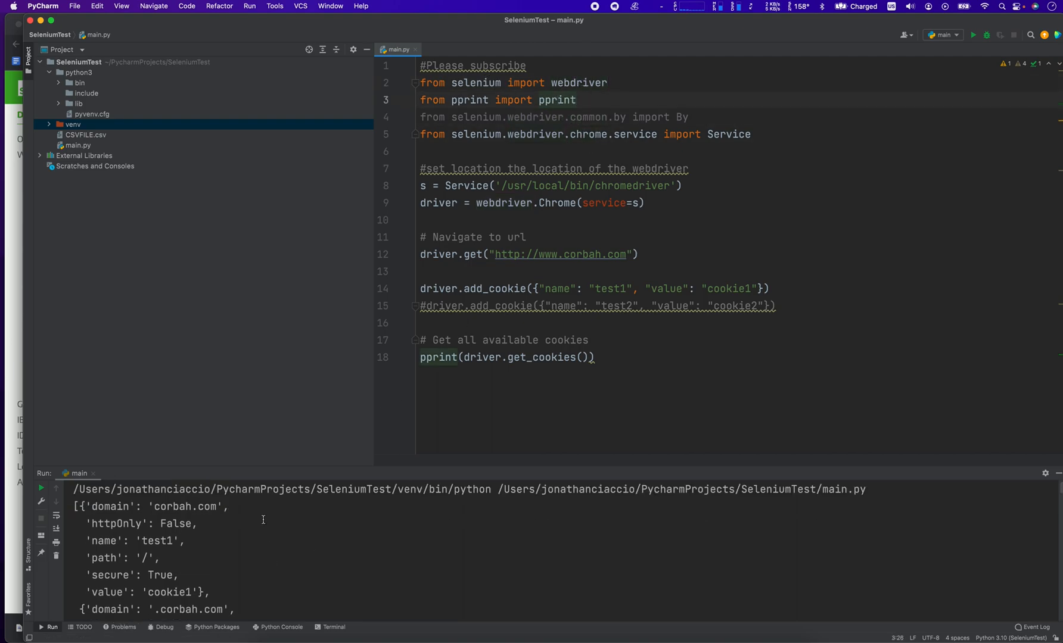
scroll("down", 3)
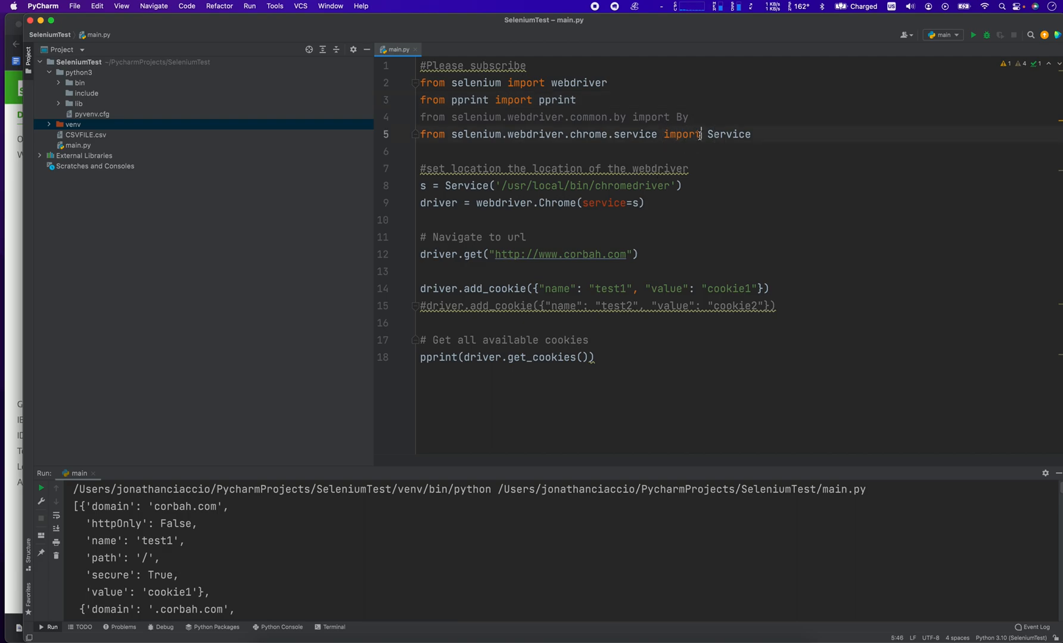
double_click(728, 134)
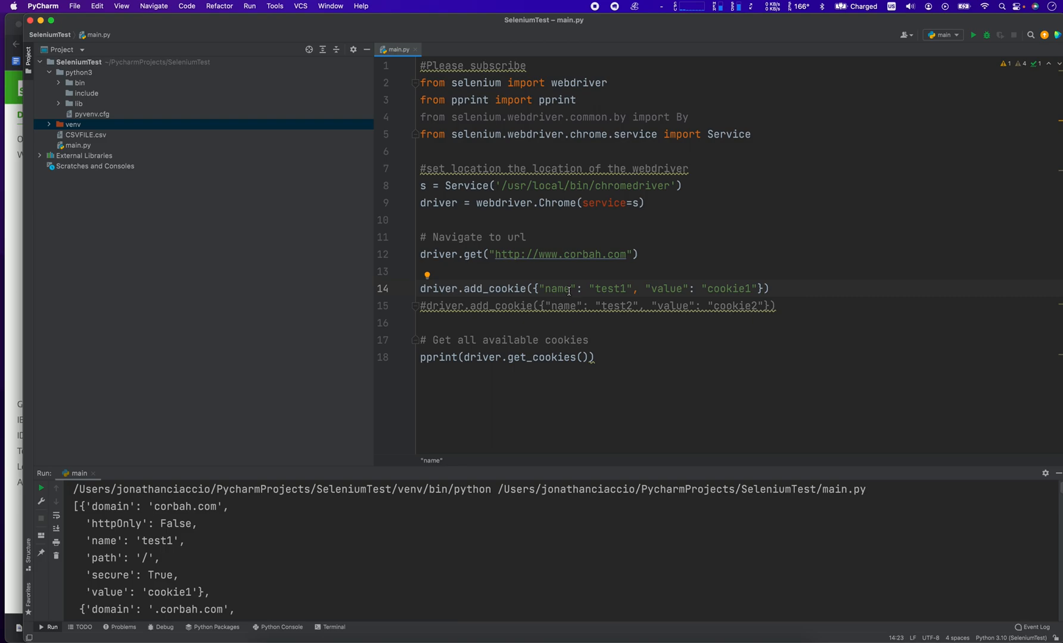
mouse_move(272, 547)
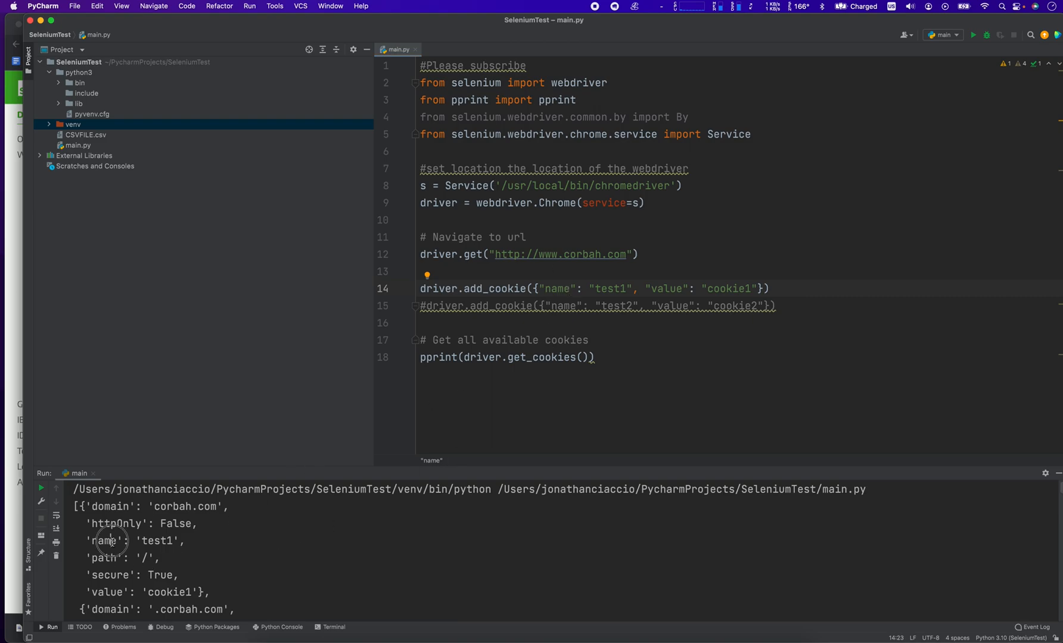
double_click(156, 541)
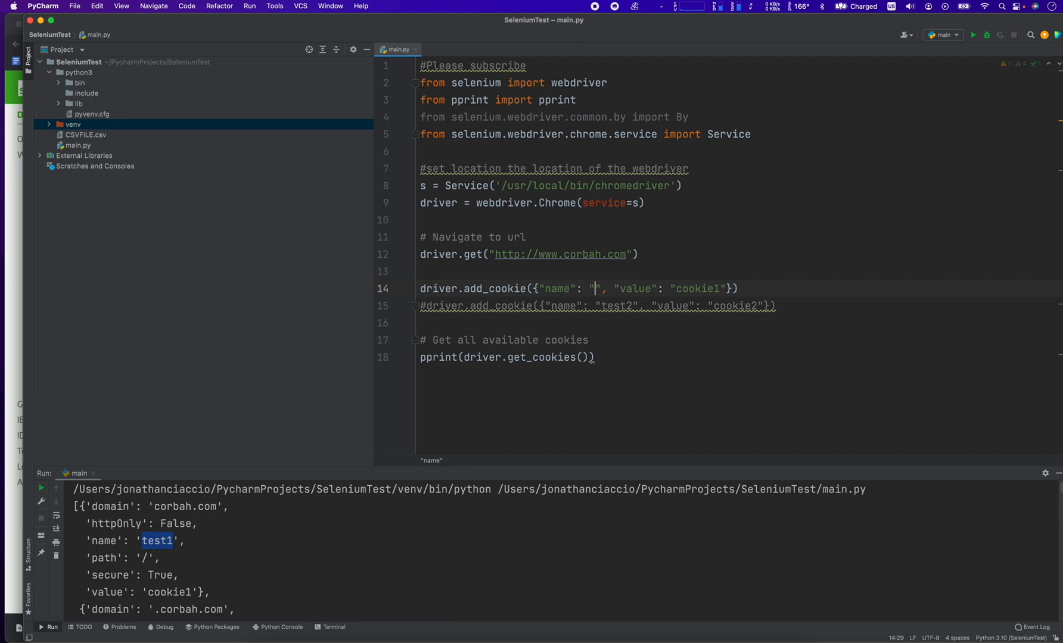
type("Likeandsu")
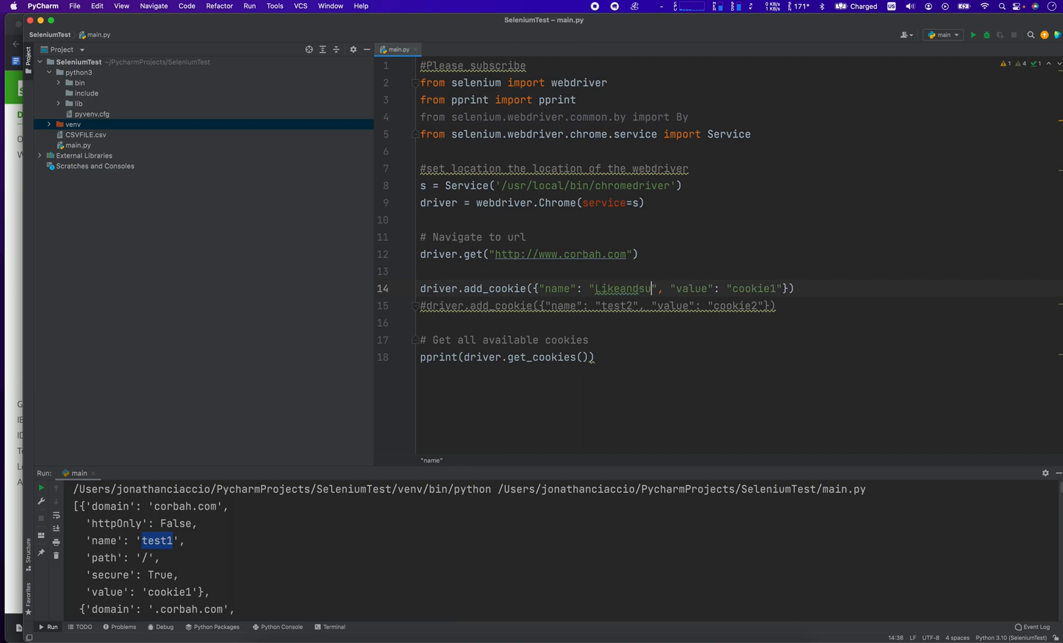
type("bscribe")
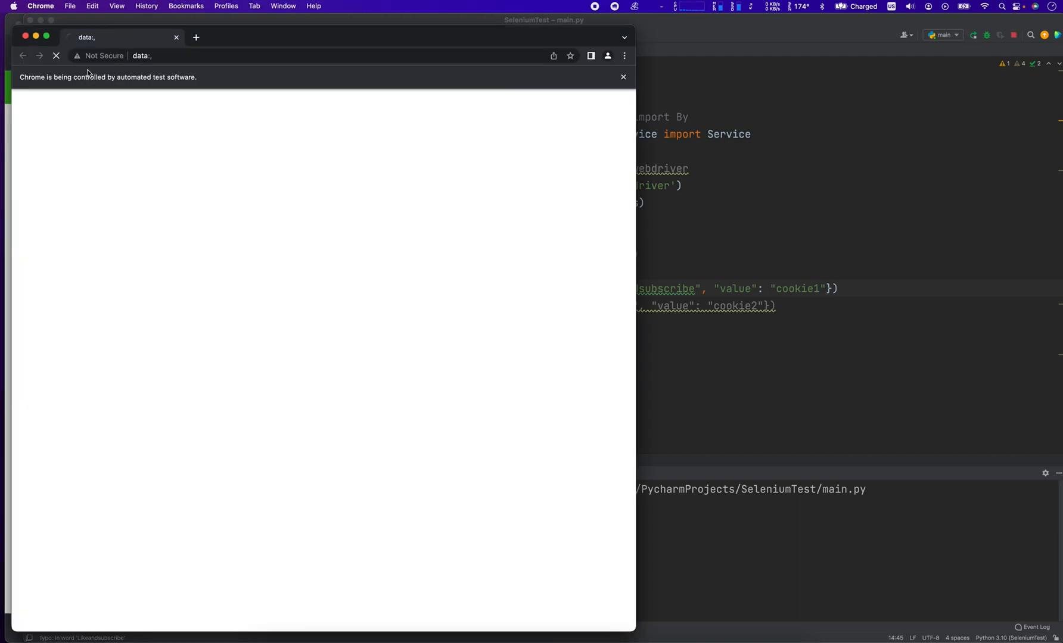
mouse_move(846, 289)
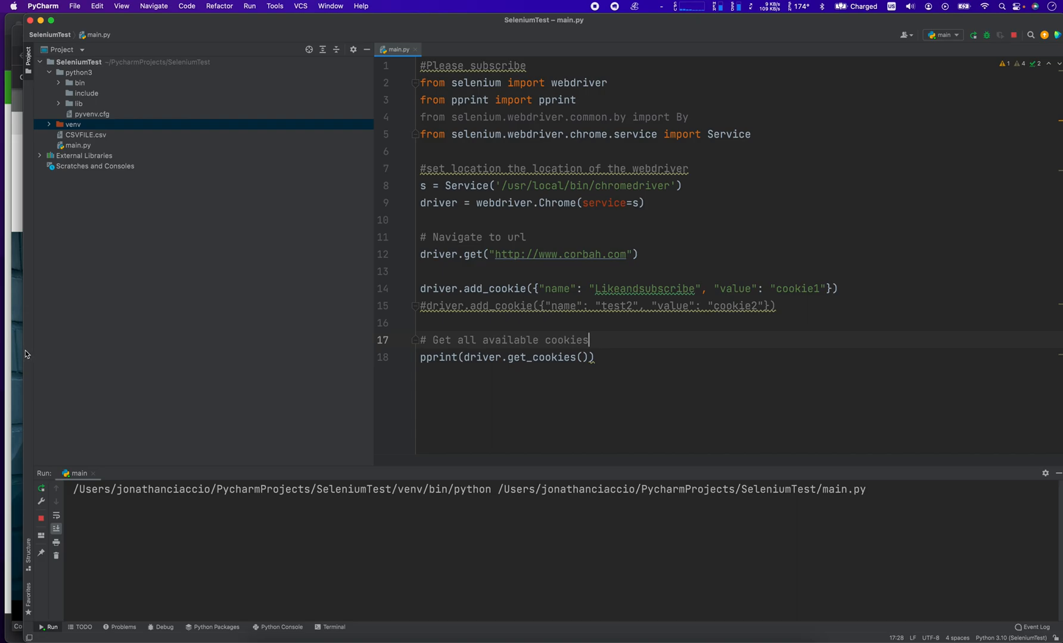
mouse_move(13, 345)
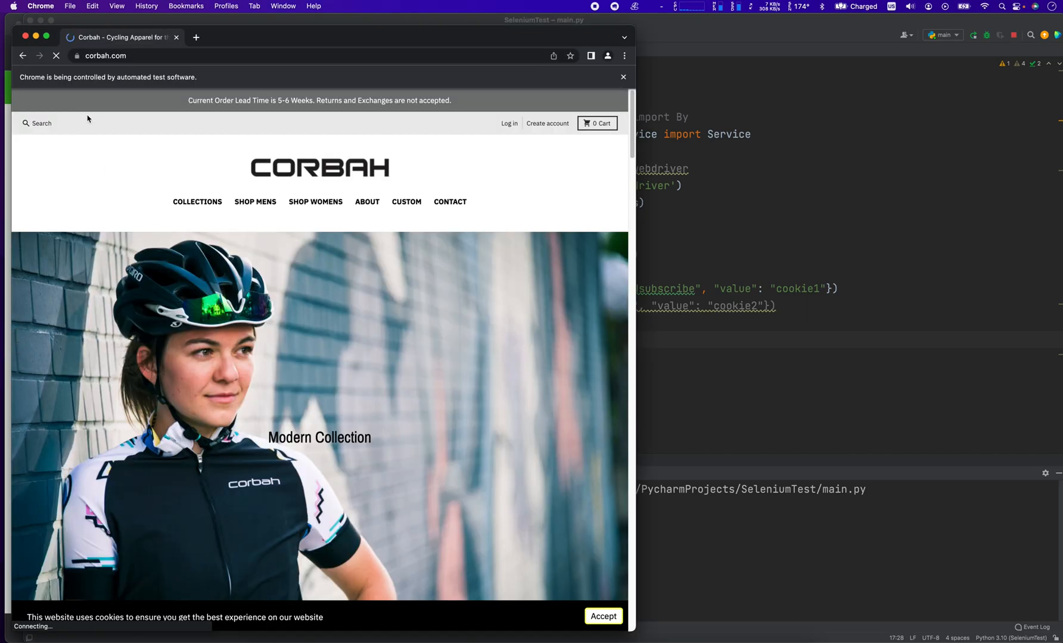
mouse_move(577, 283)
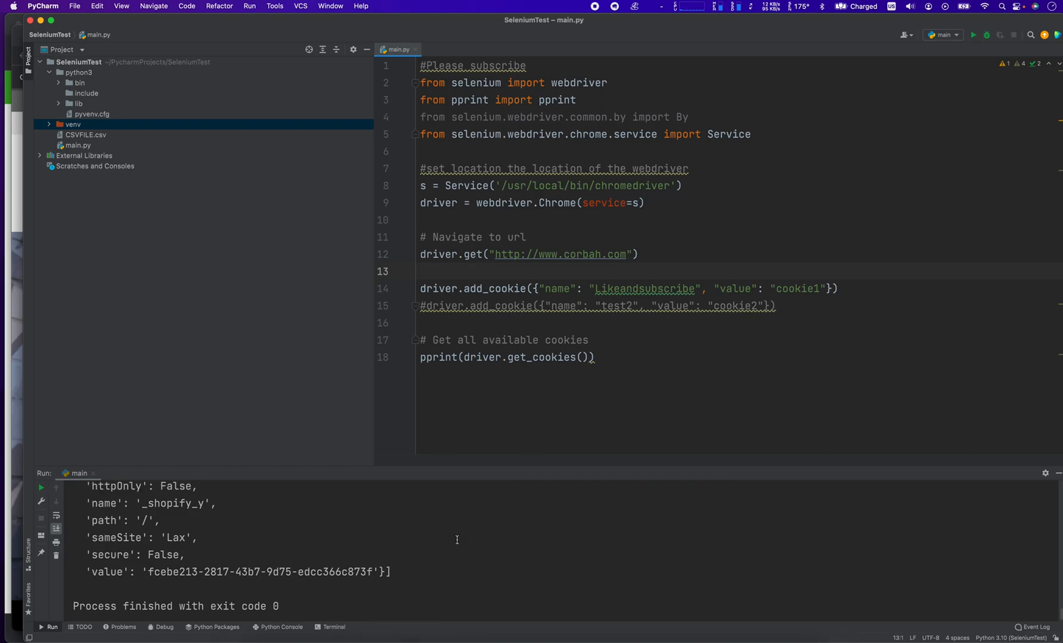
left_click(977, 34)
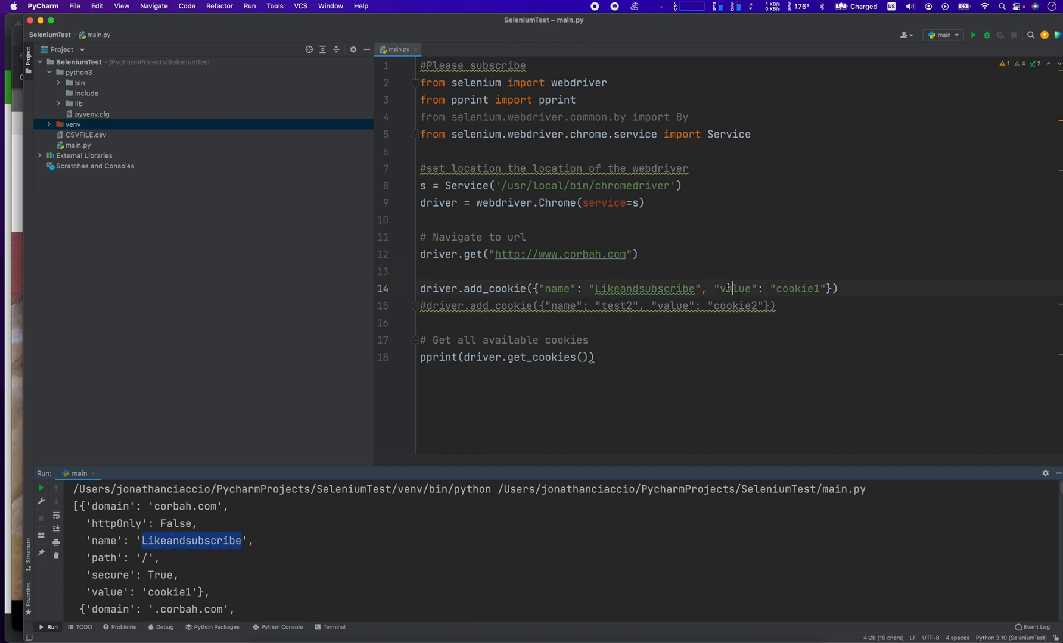
left_click(628, 272)
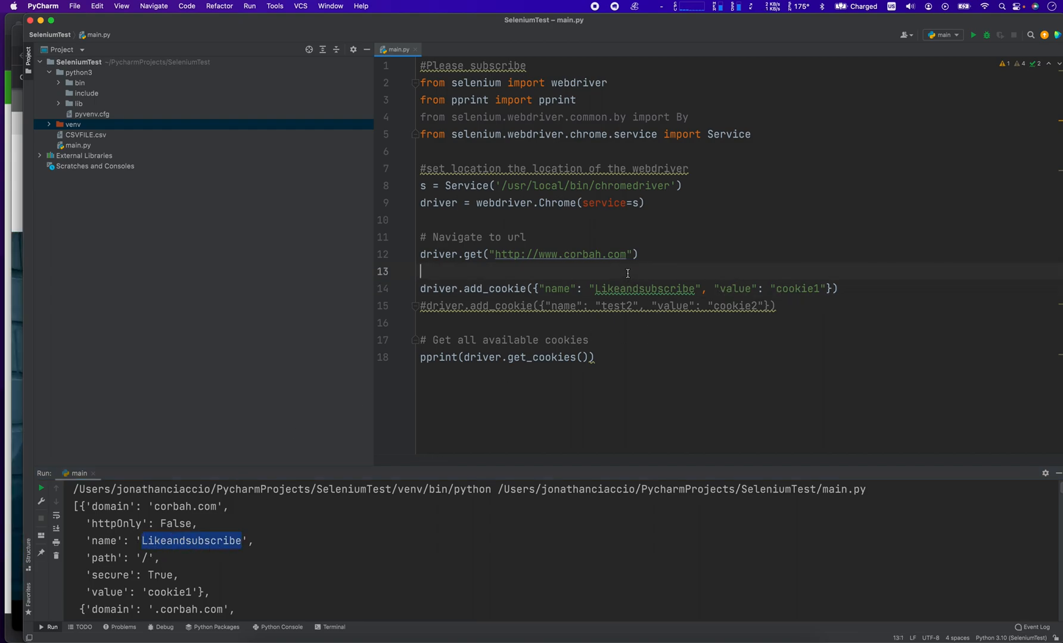
Add driver.add_cookie({"name": "randomsubscription"}) on line 15 and comment out line 14
type("d")
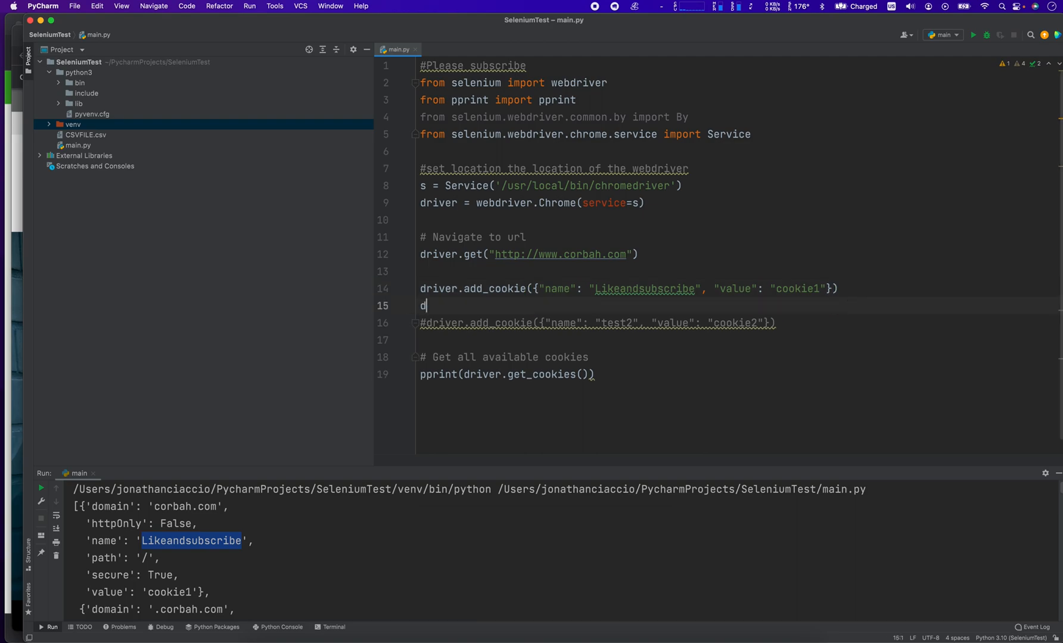
type("river.")
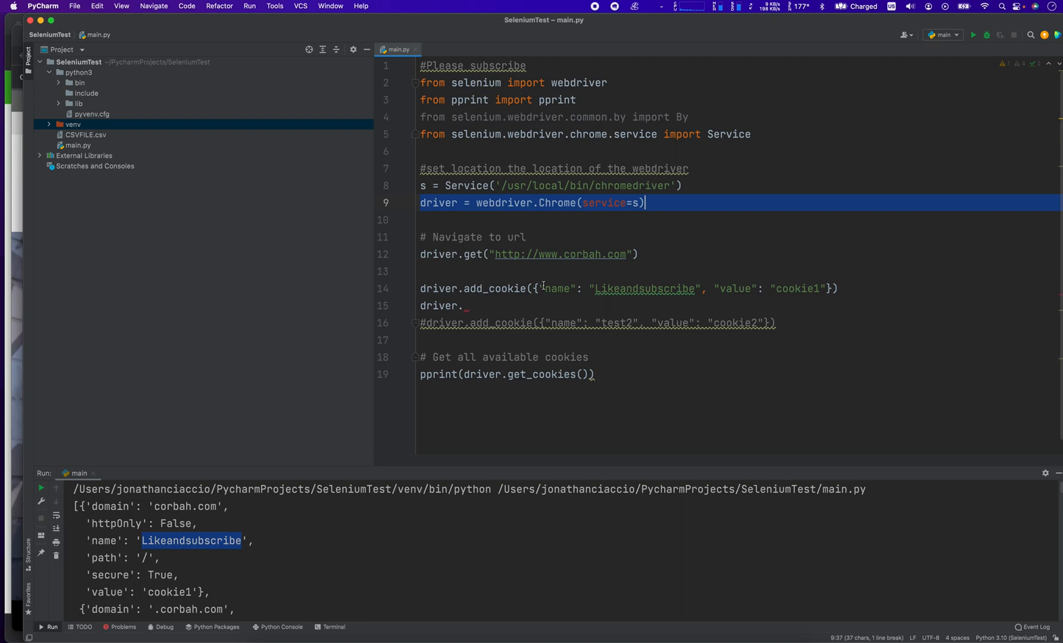
type("add_cookie(")
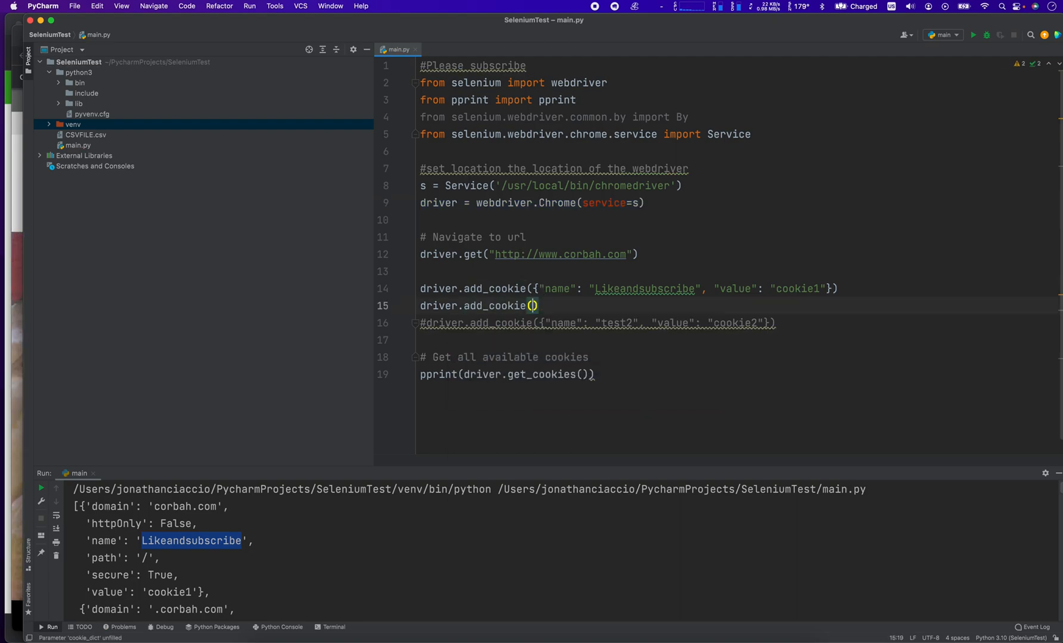
type("{")
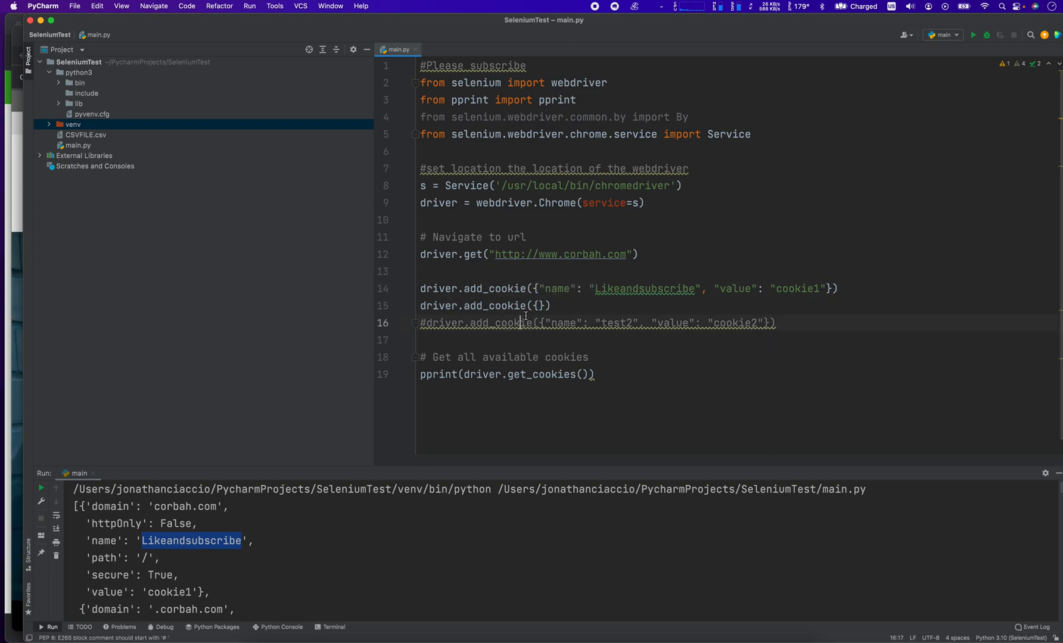
type("\"name")
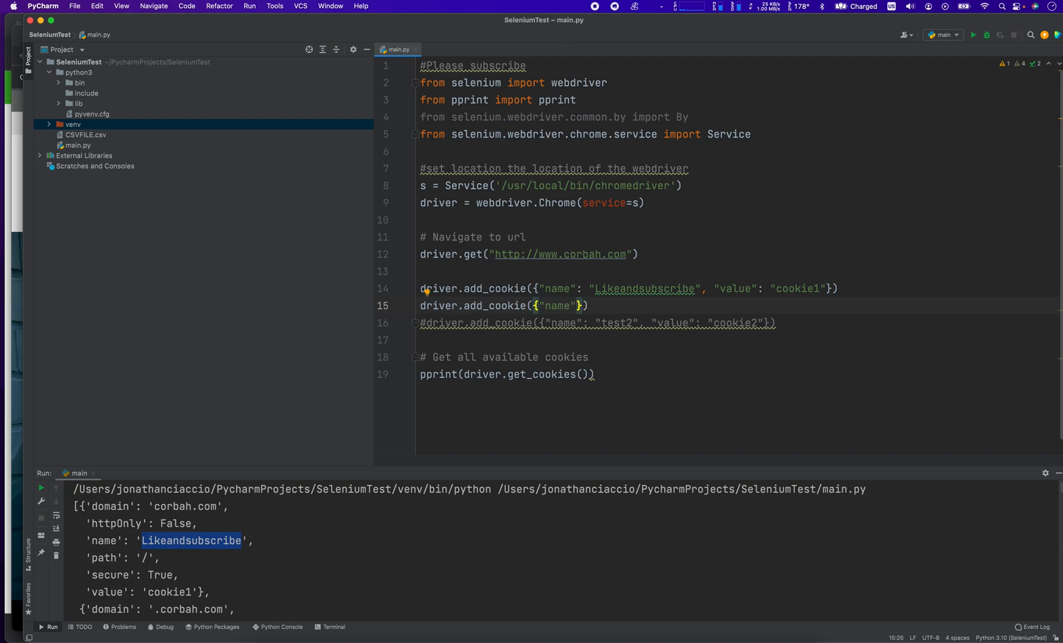
type(":")
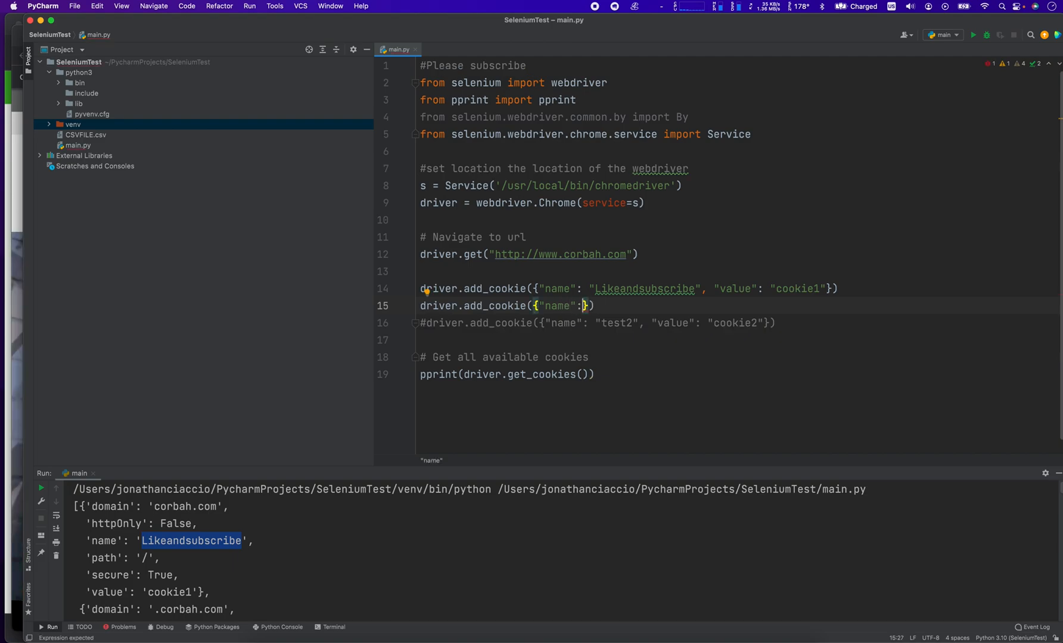
type("\"\"")
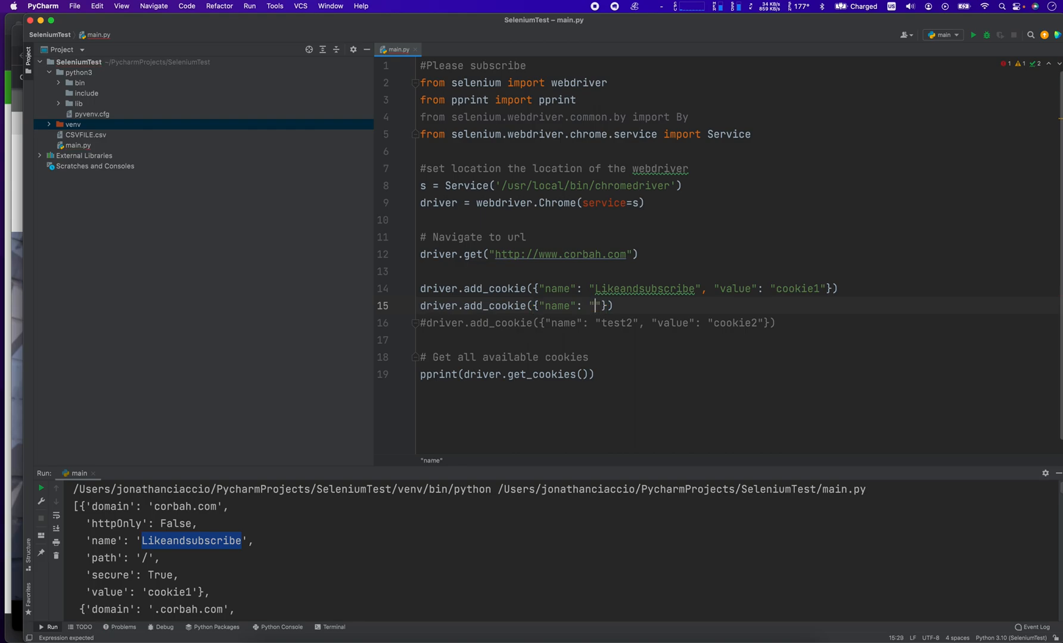
type("randoms")
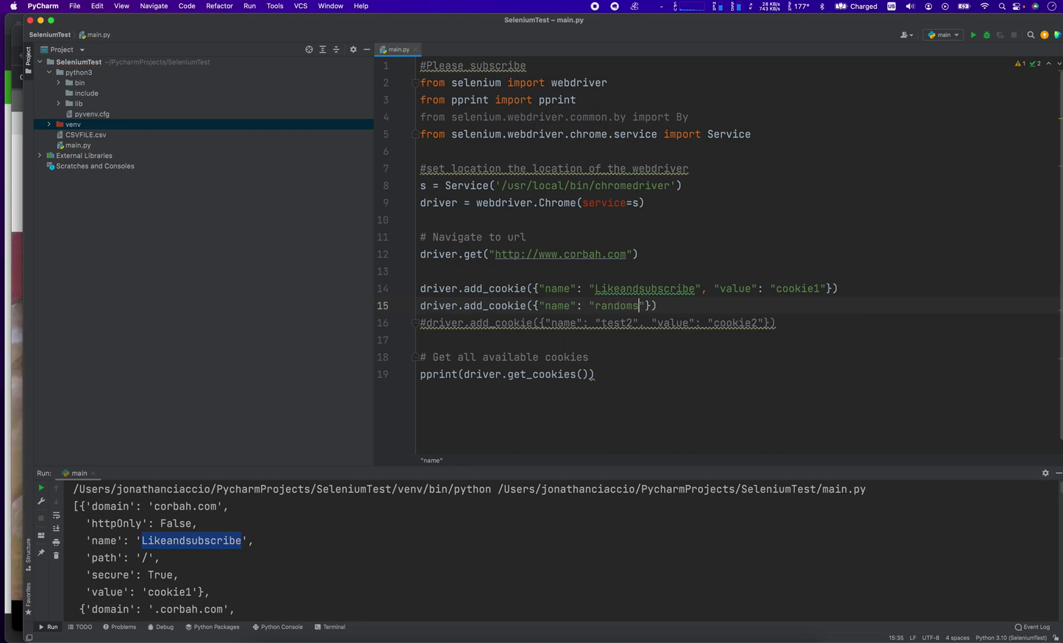
type("ubscription")
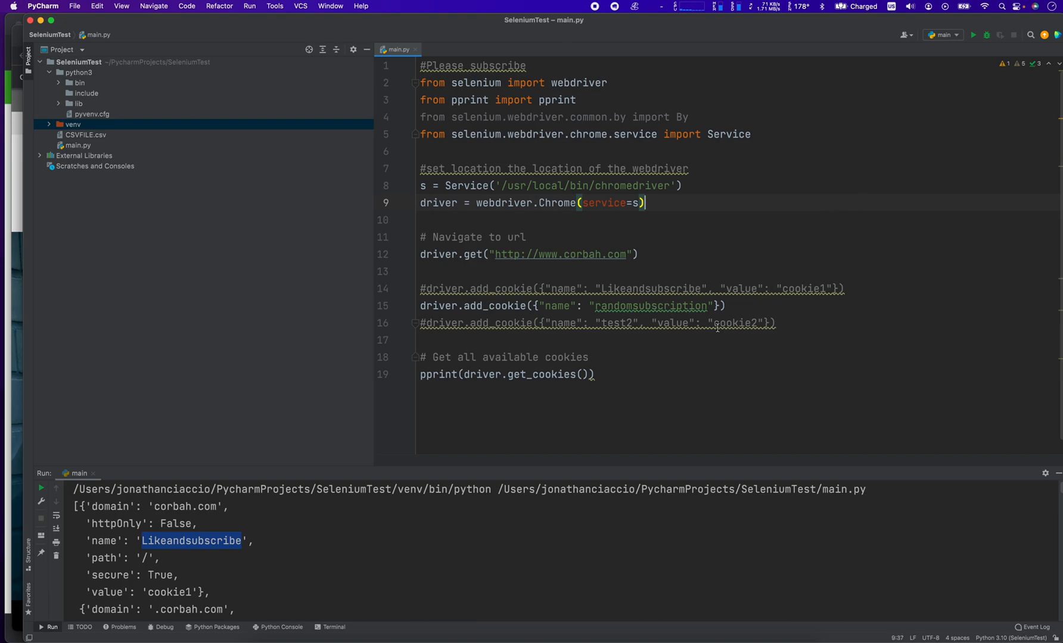
left_click(471, 374)
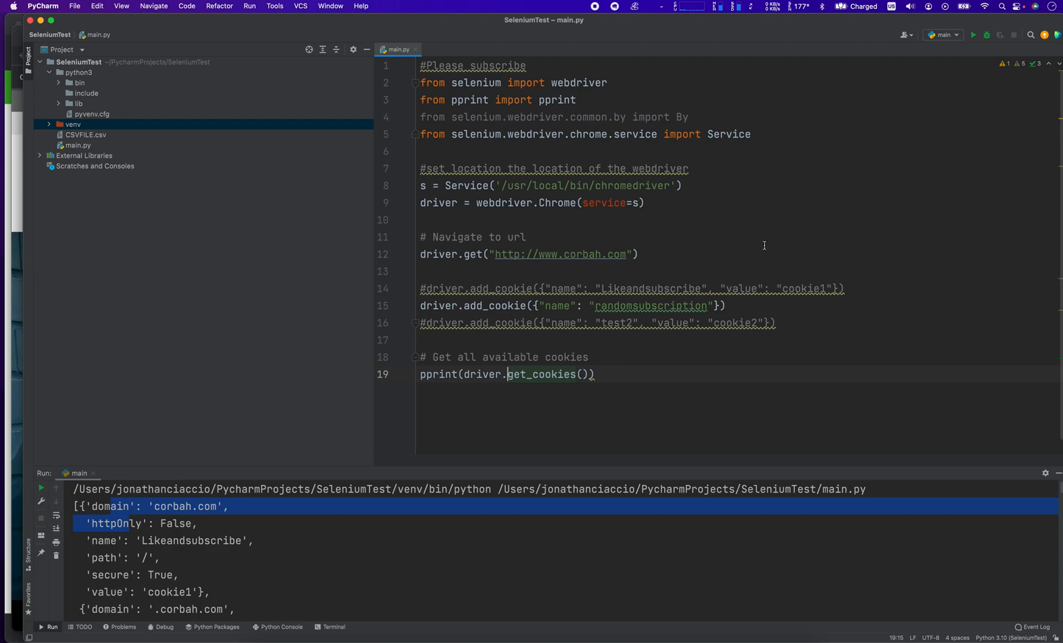
mouse_move(976, 34)
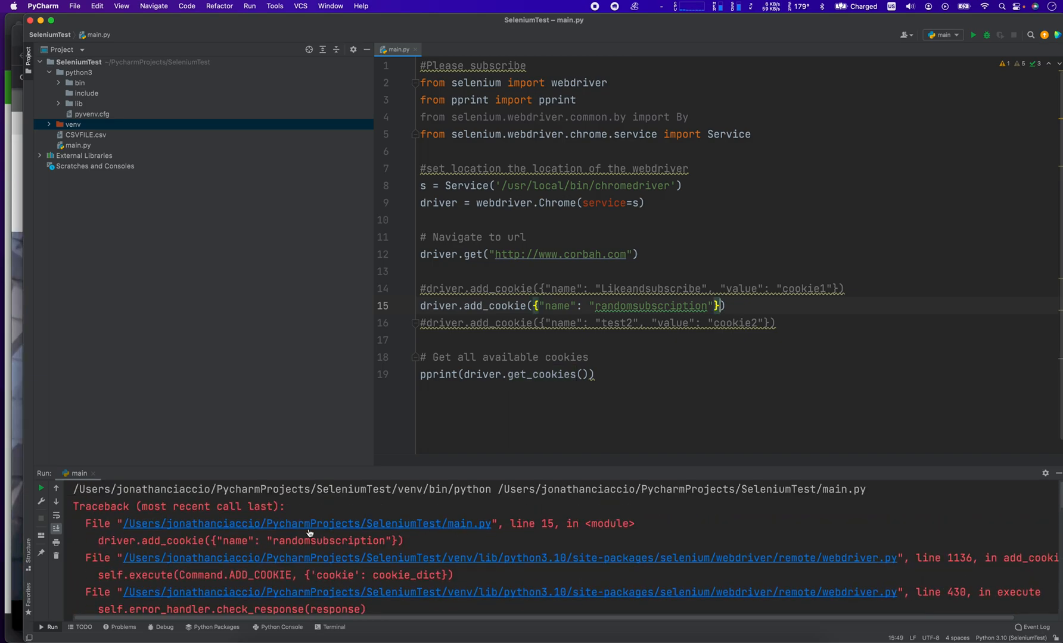
Find the InvalidArgumentException about the missing 'value', then uncomment the Likeandsubscribe line
scroll("down", 3)
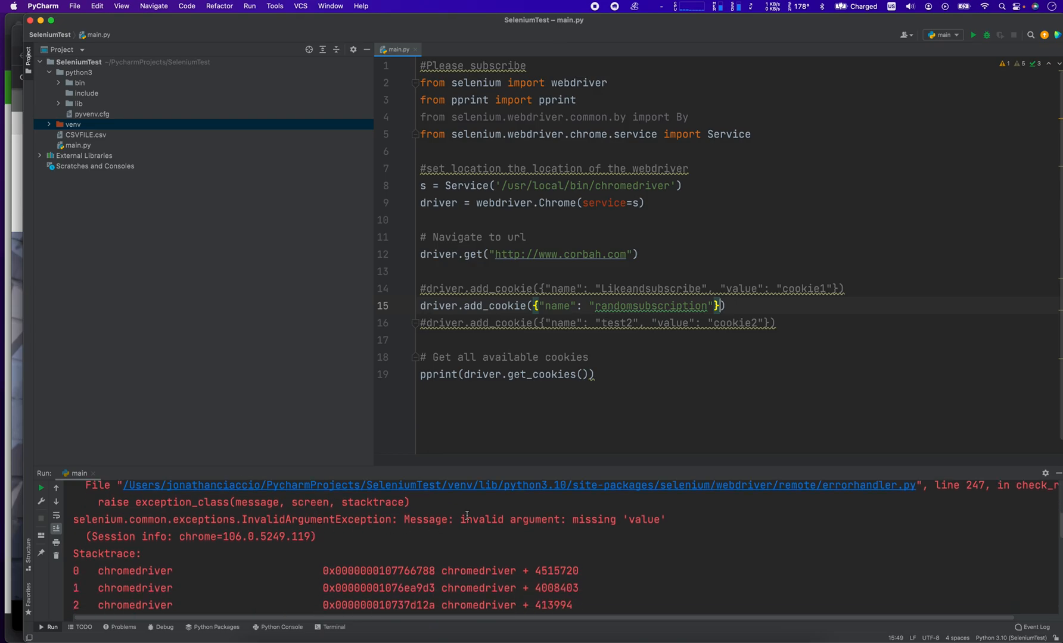
double_click(480, 519)
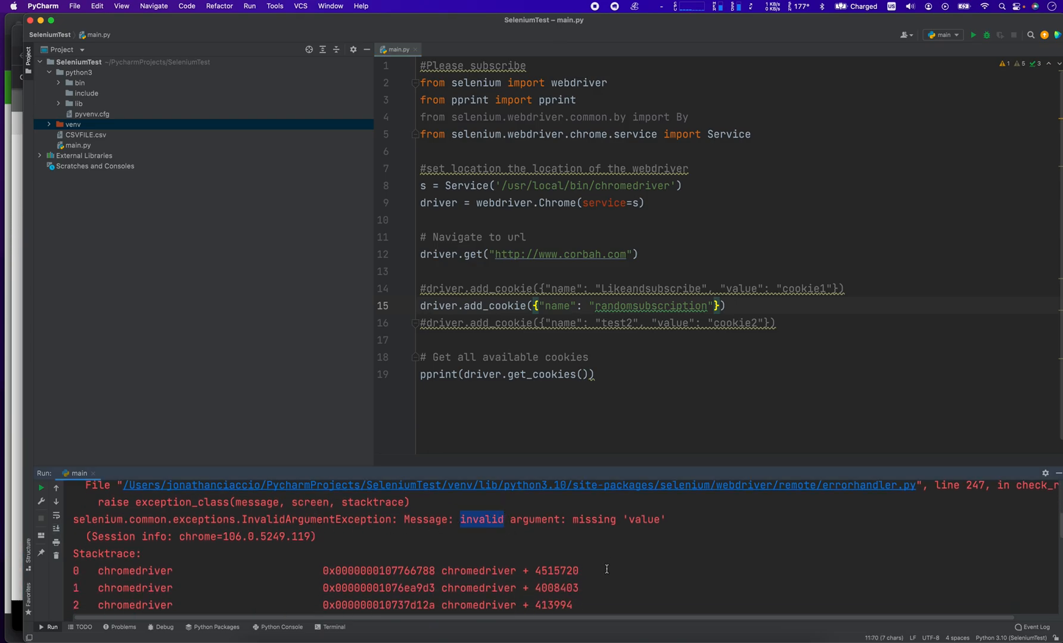
left_click(731, 323)
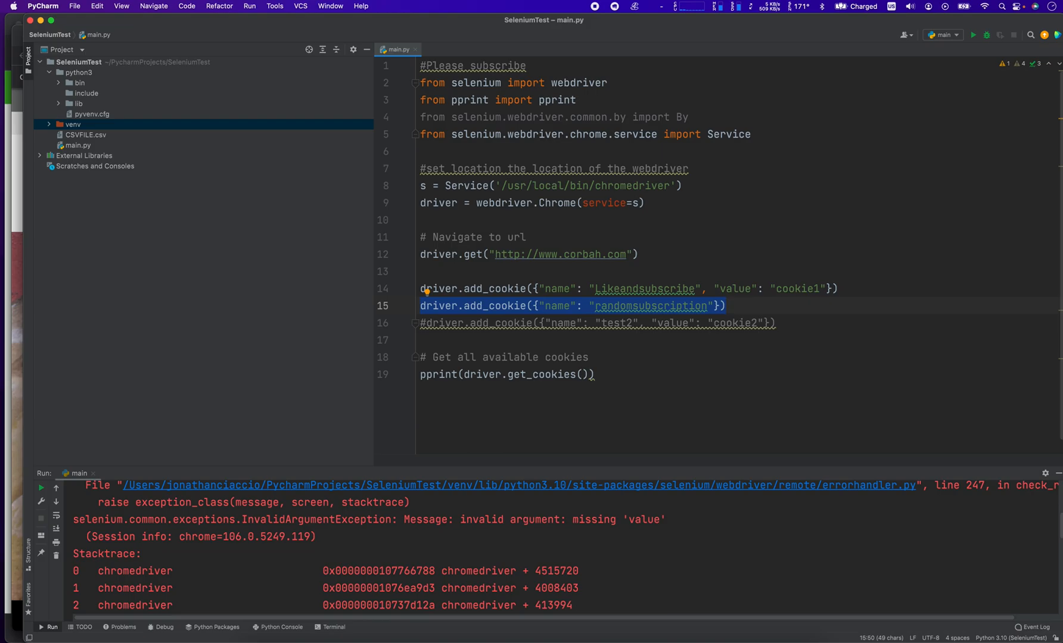
mouse_move(798, 289)
type(",")
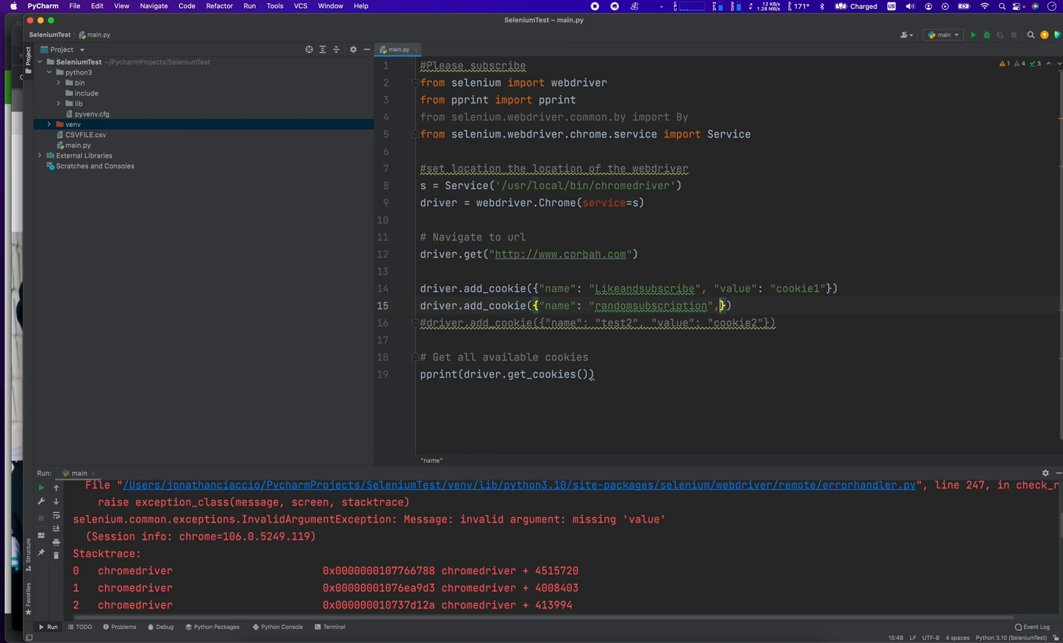
Add "value": "cookie2" to the randomsubscription cookie's braces on line 15
type("\"value\":")
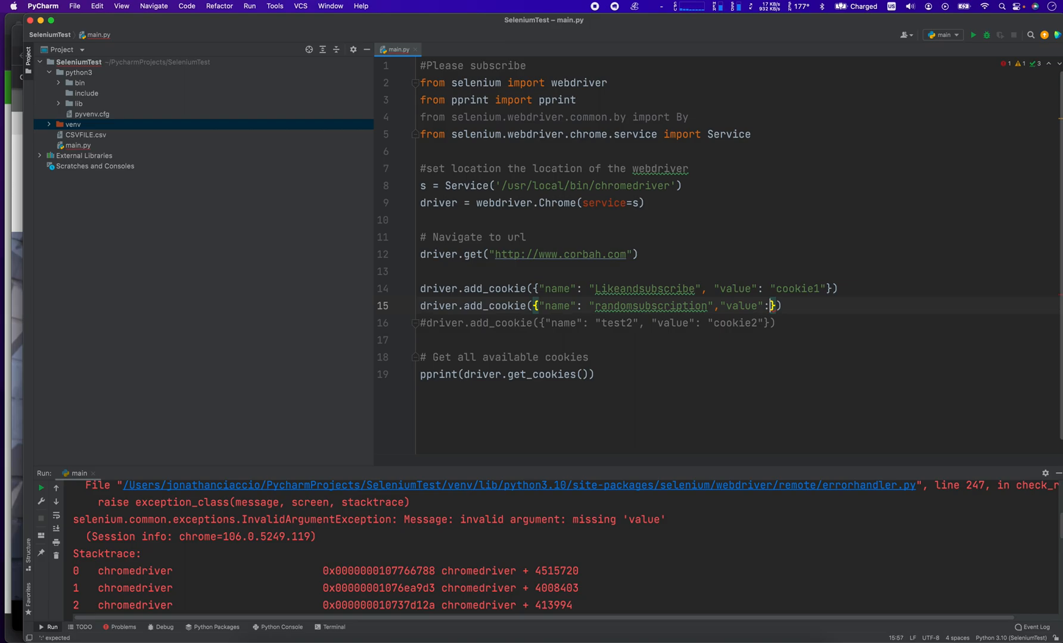
type("cookie\"")
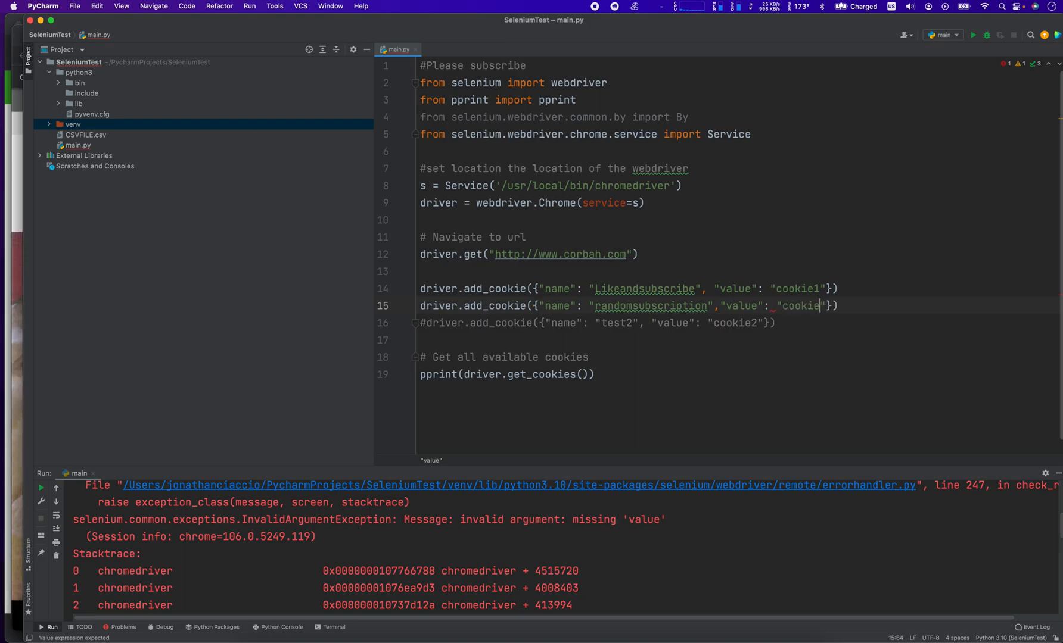
type("2")
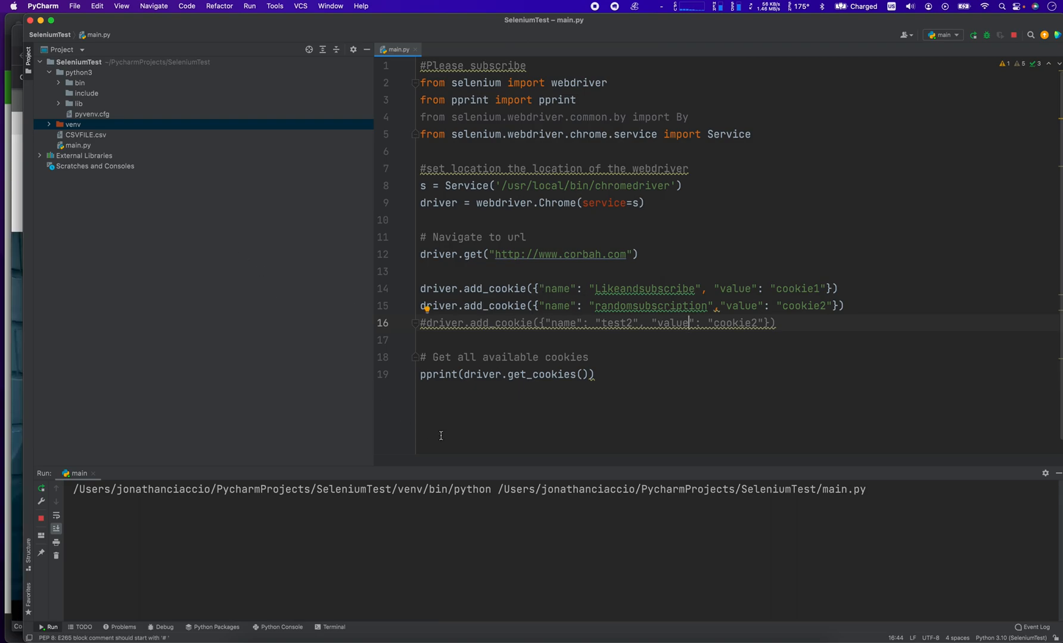
mouse_move(486, 517)
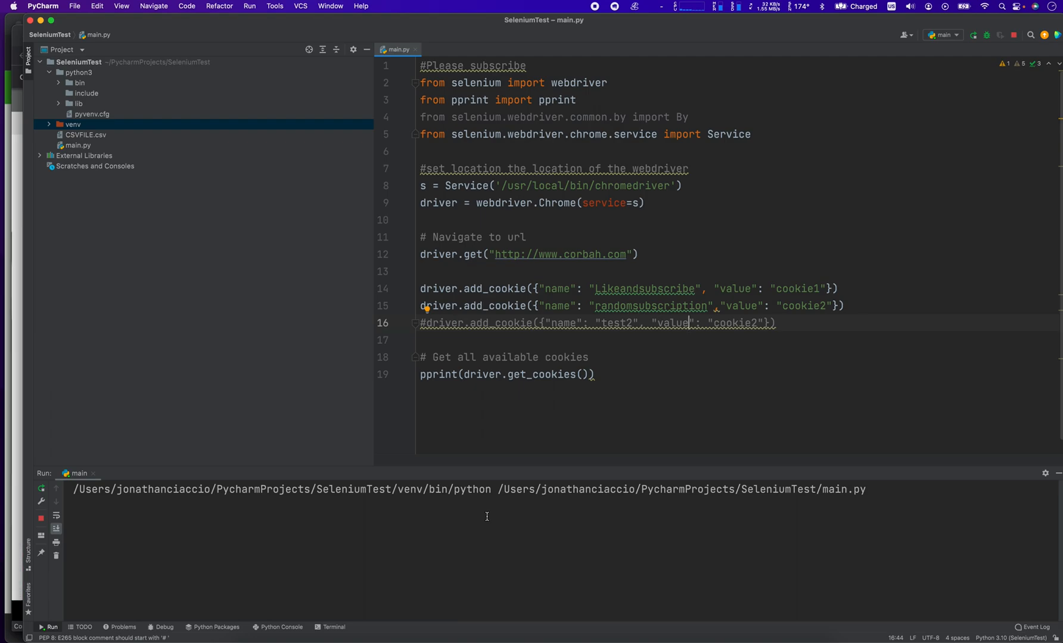
mouse_move(456, 545)
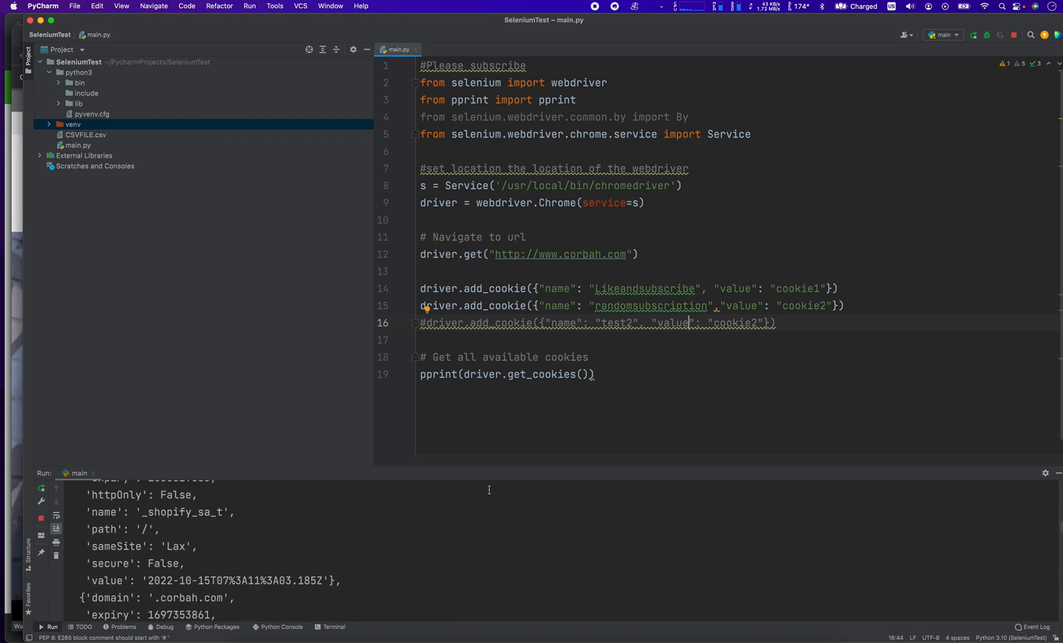
Run the script and find randomsubscription (cookie2) and Likeandsubscribe (cookie1) in the output
left_click(975, 34)
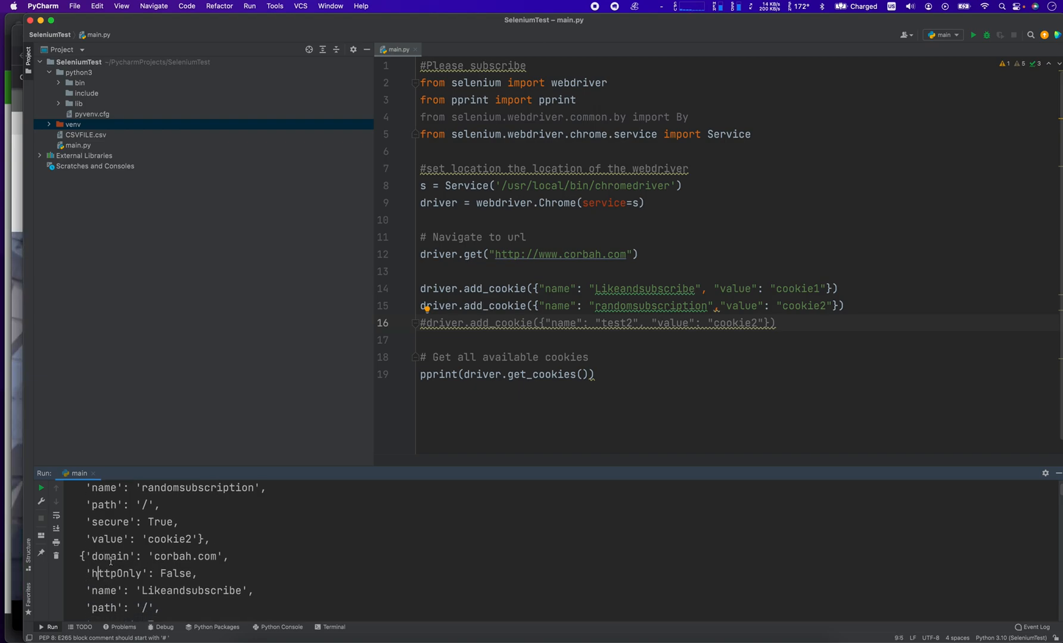
scroll("down", 3)
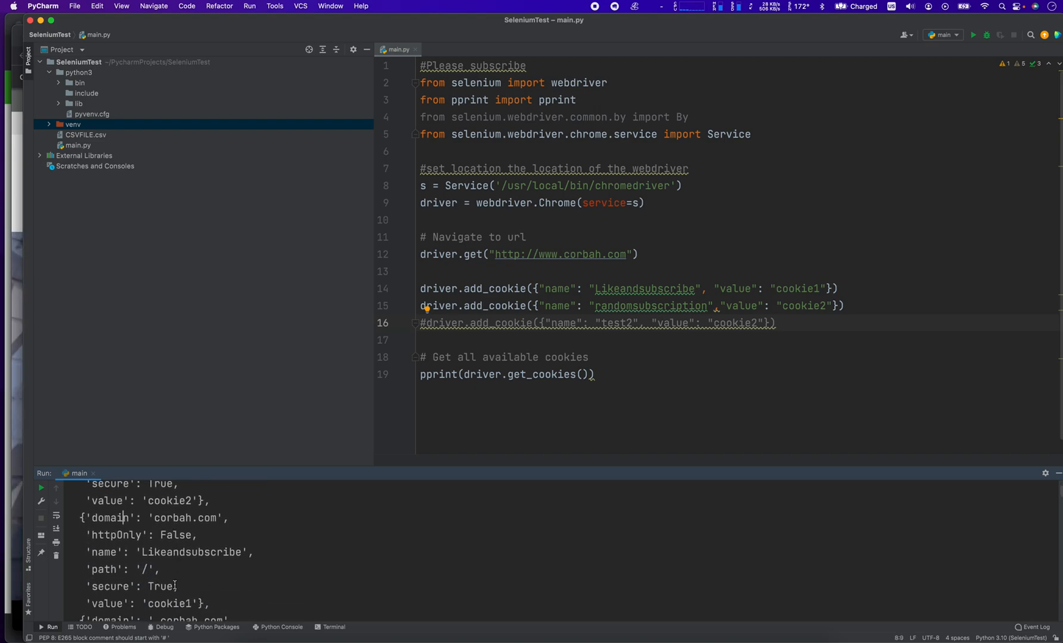
double_click(186, 552)
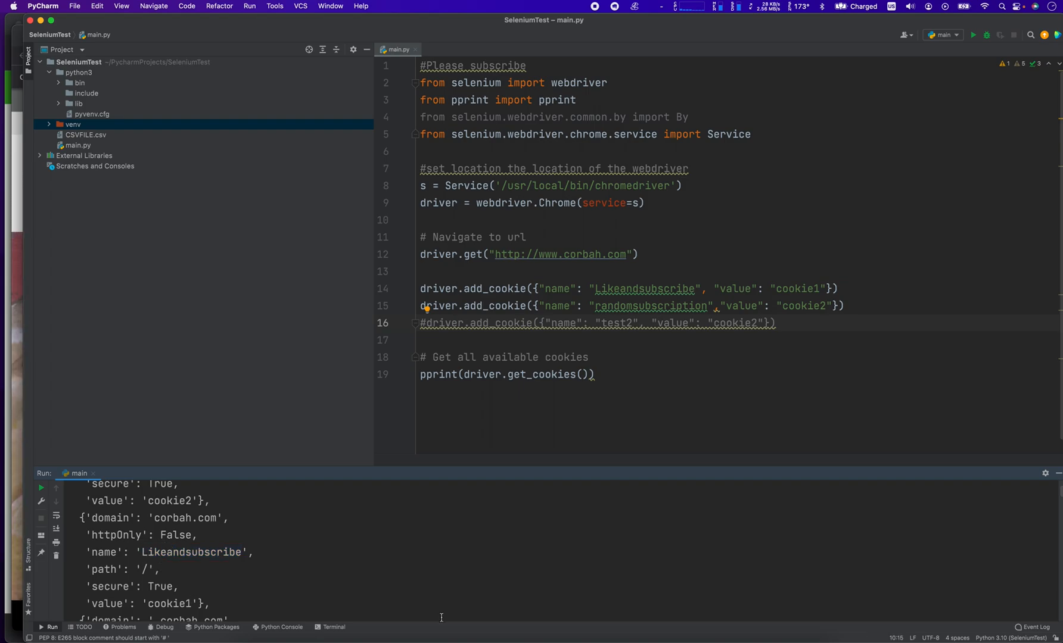
mouse_move(486, 478)
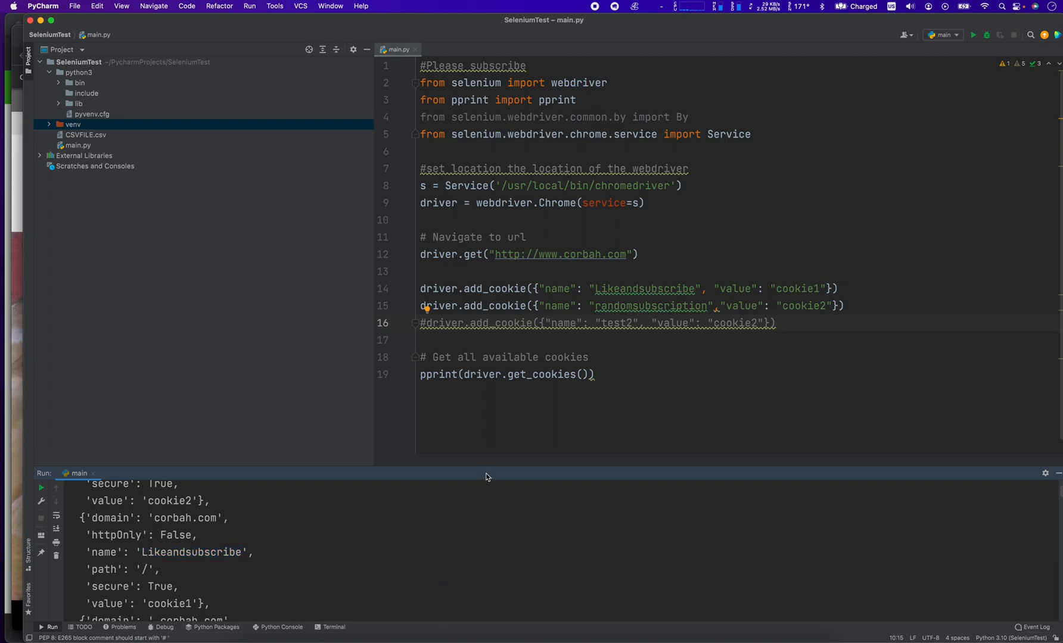